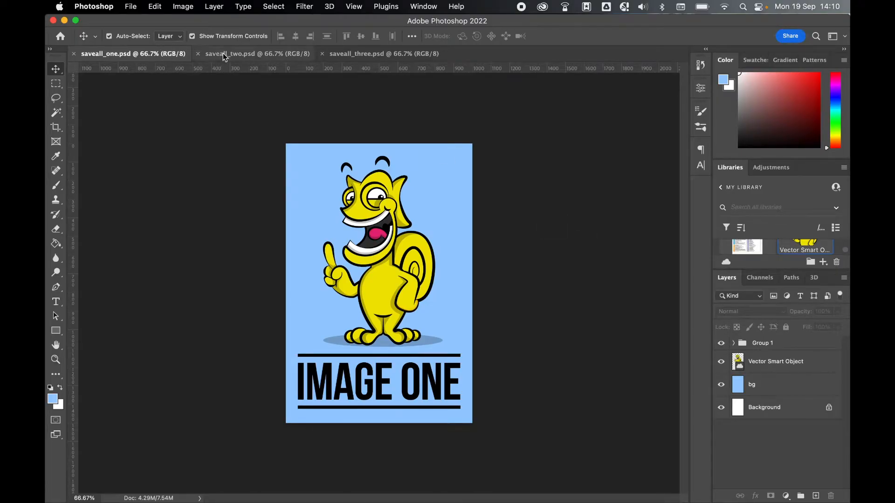
- Look through the three open images, ending back on the first one
left_click(257, 54)
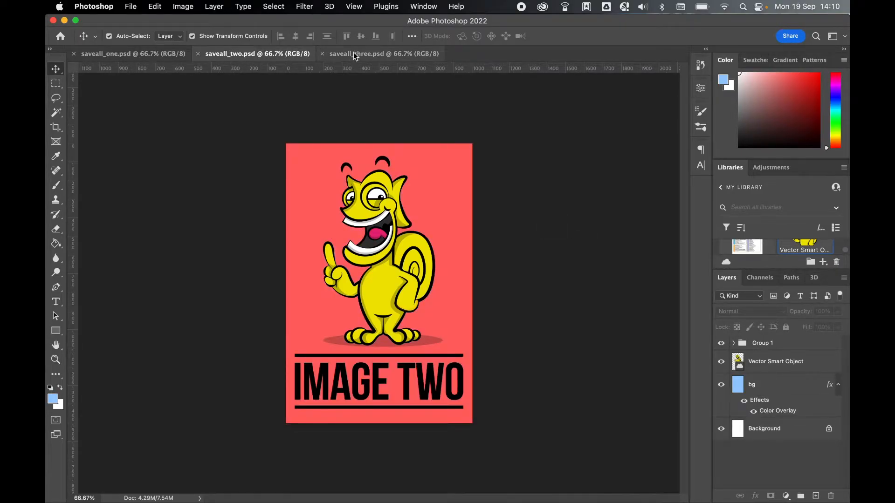
left_click(379, 53)
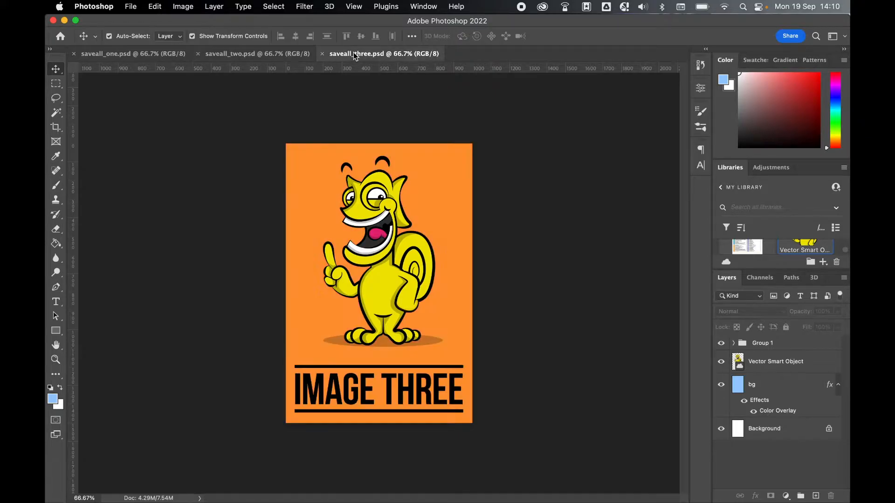
left_click(133, 54)
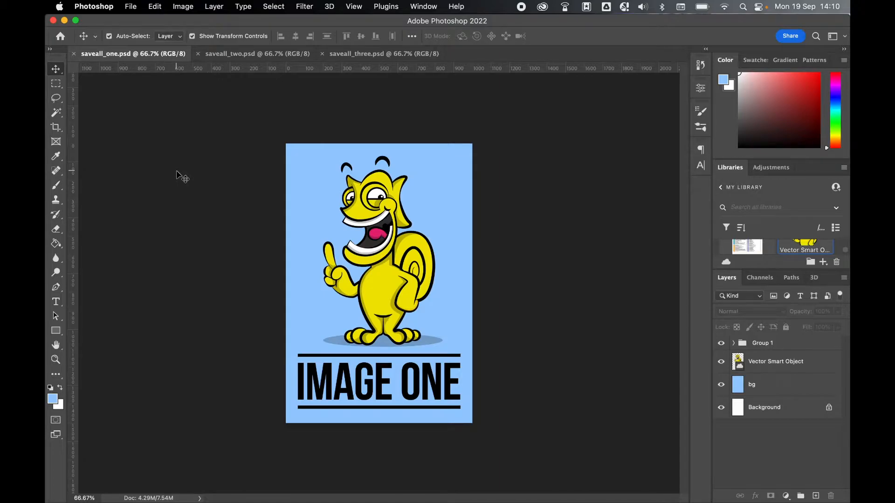
mouse_move(131, 6)
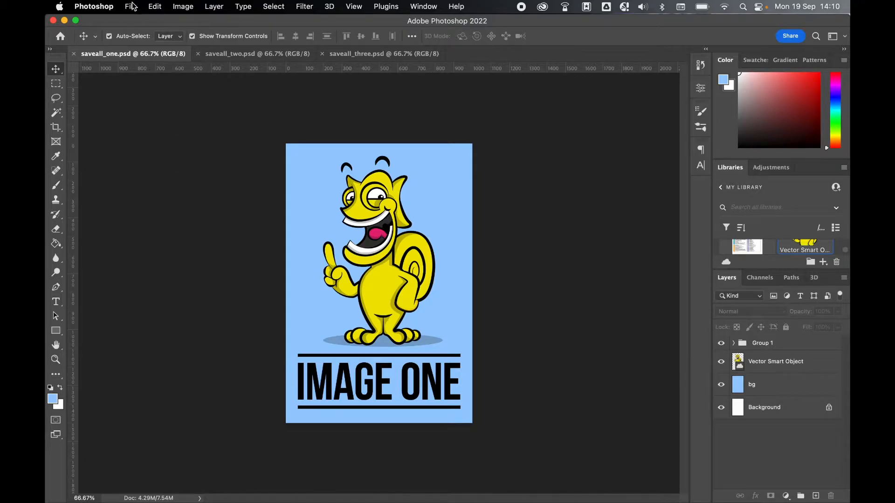
- Launch Image Processor and set its destination to the Desktop Images folder
left_click(131, 6)
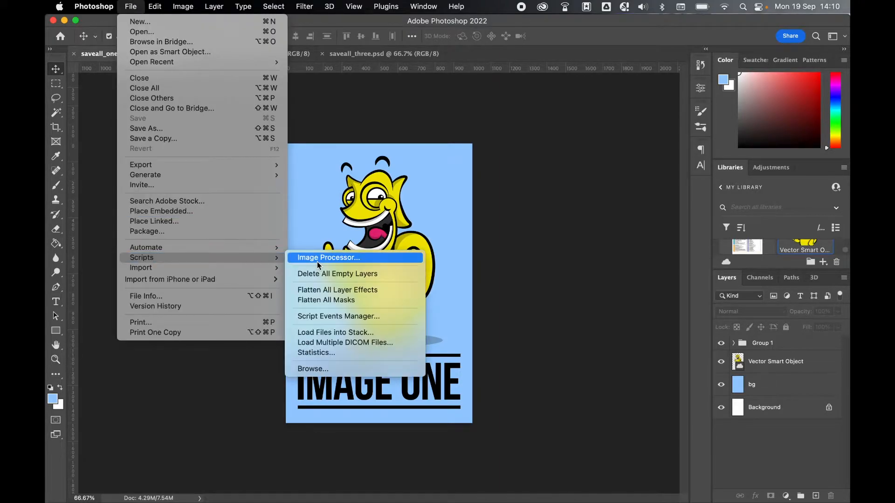
left_click(328, 257)
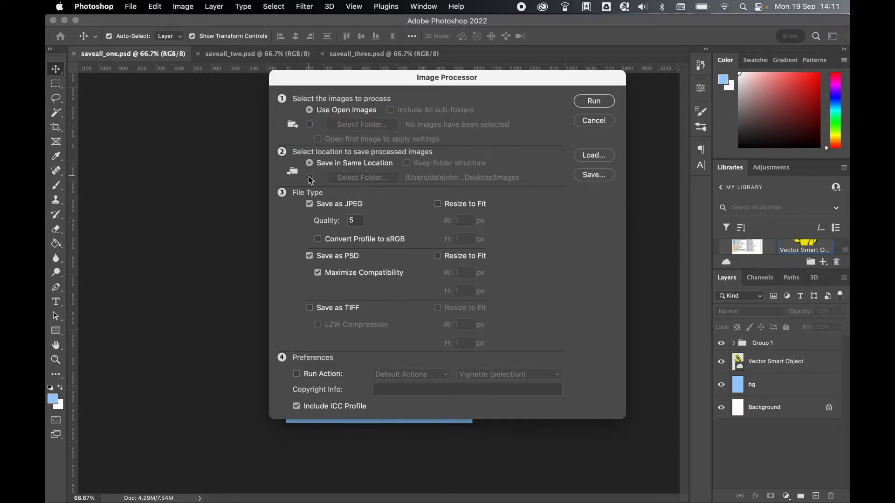
left_click(310, 177)
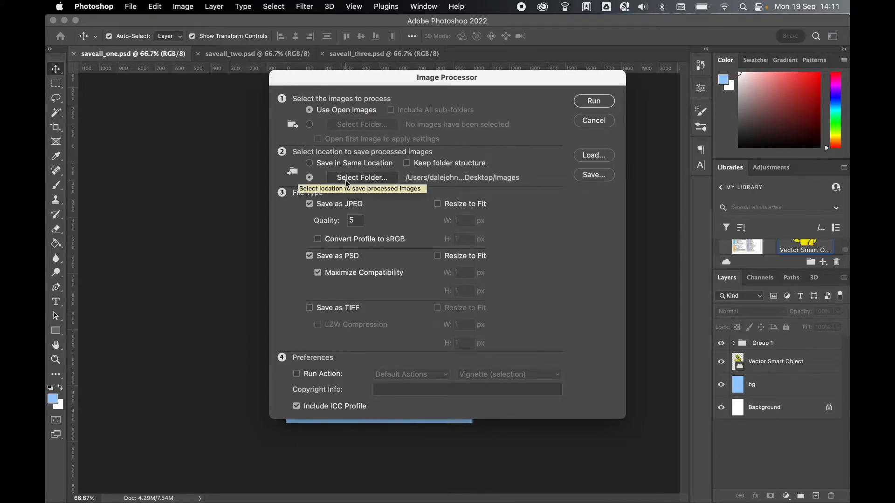
left_click(362, 177)
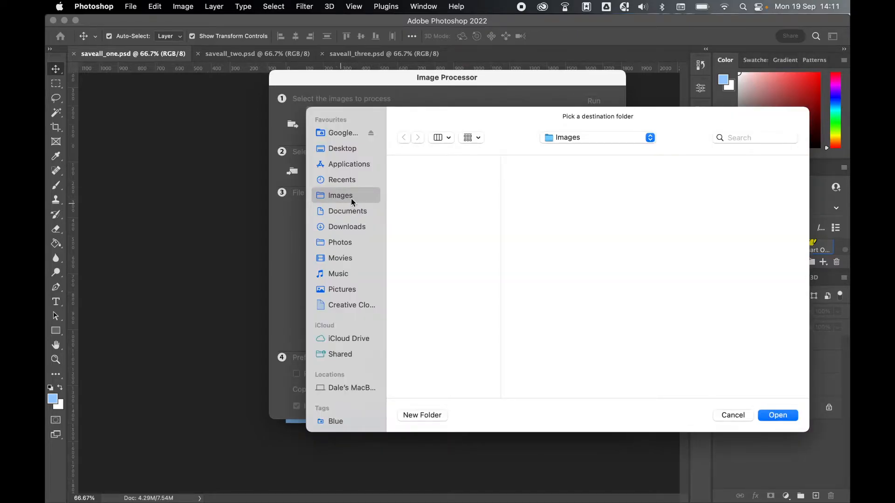
left_click(777, 414)
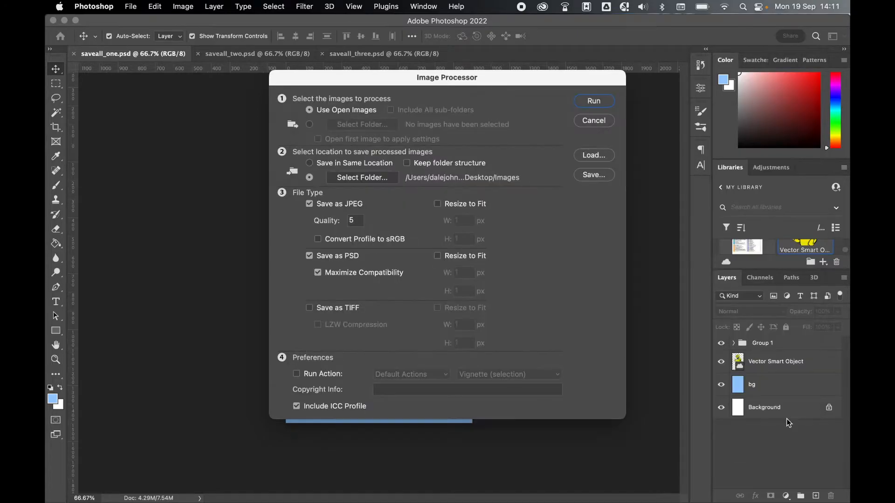
mouse_move(285, 279)
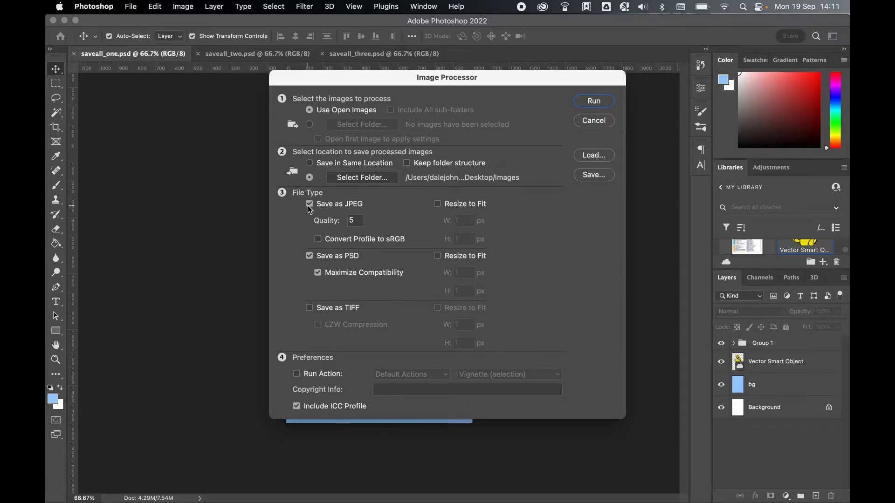
mouse_move(364, 228)
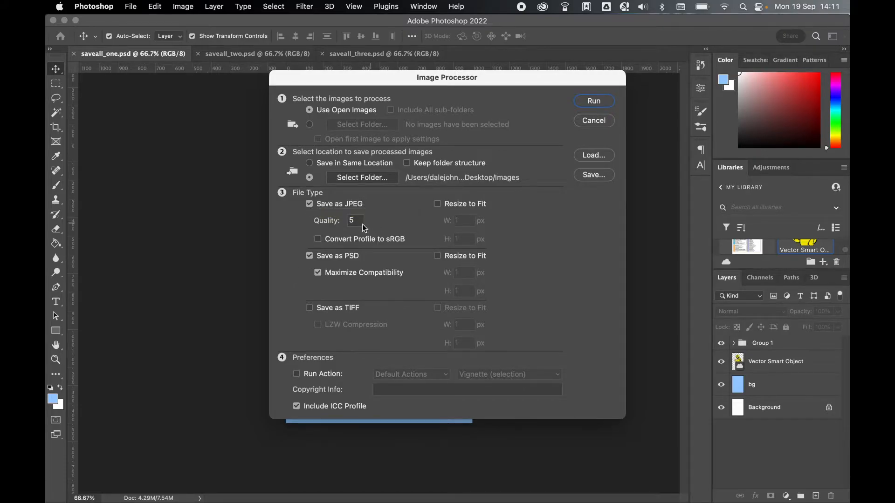
- Keep JPEG quality at 5, turning JPEG resizing on and back off
left_click(353, 220)
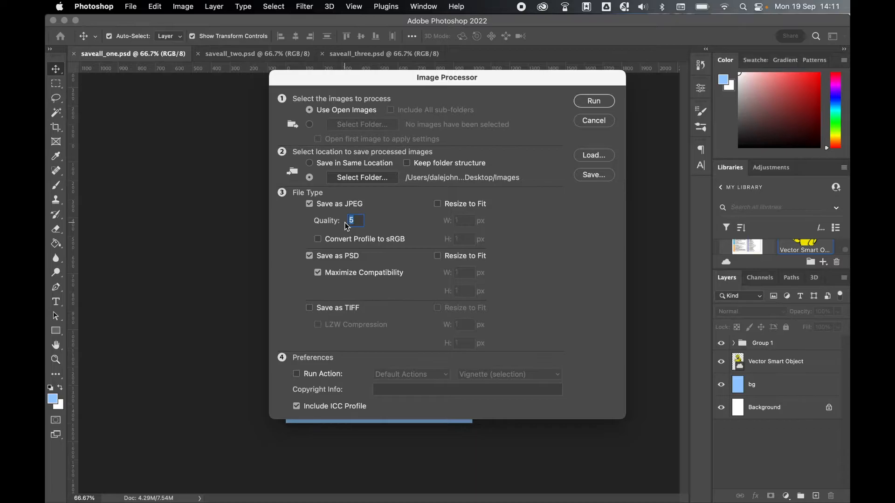
mouse_move(416, 219)
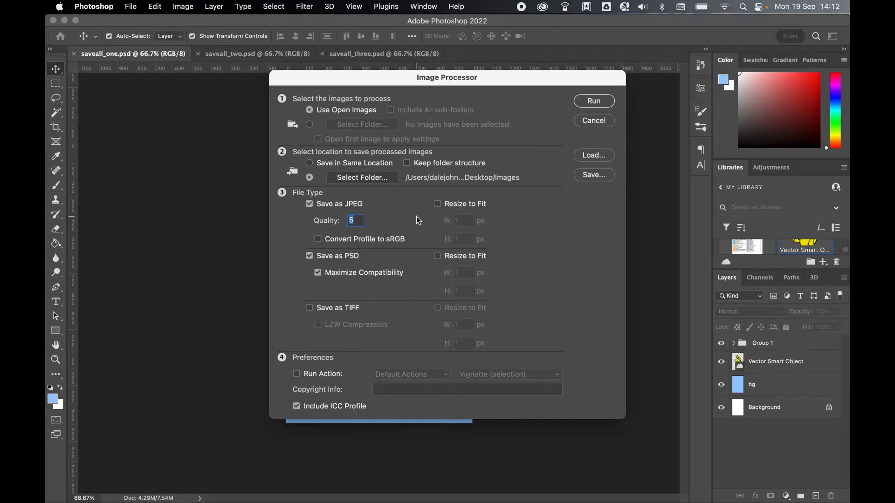
left_click(437, 203)
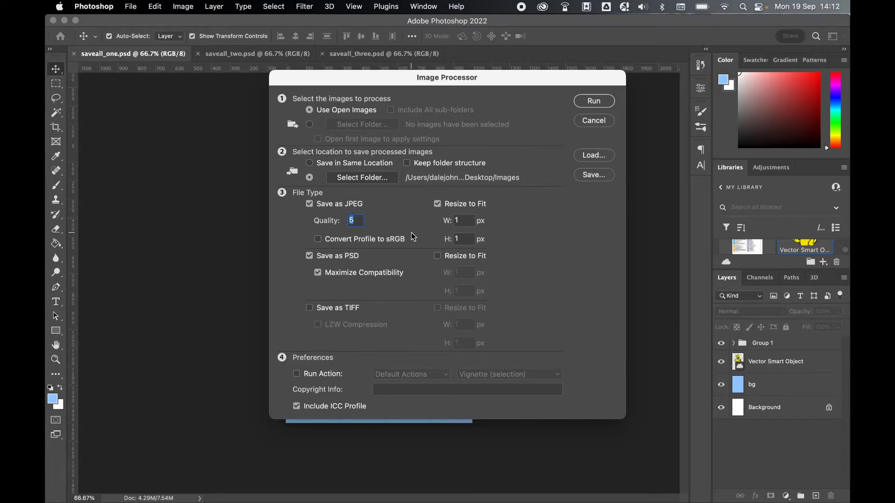
mouse_move(305, 425)
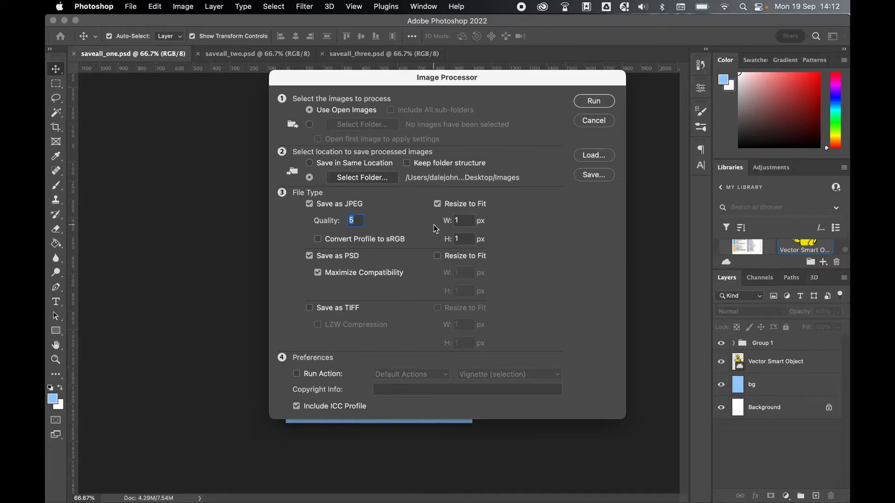
left_click(437, 204)
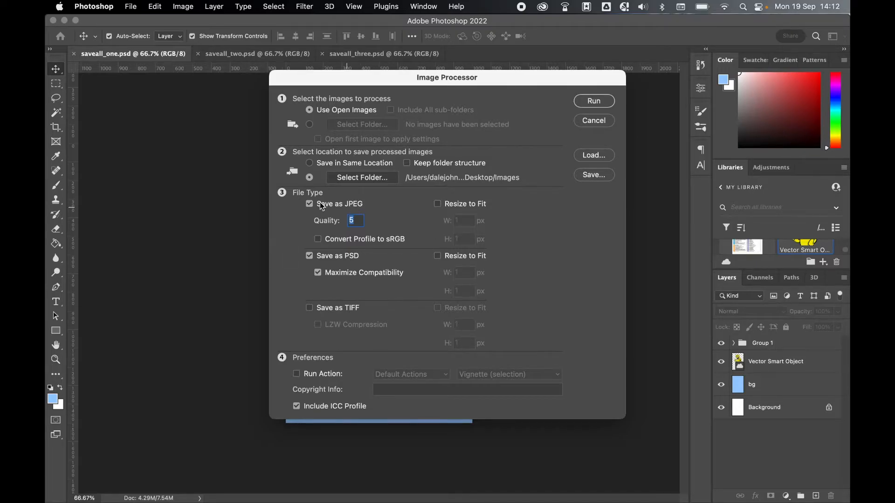
mouse_move(288, 275)
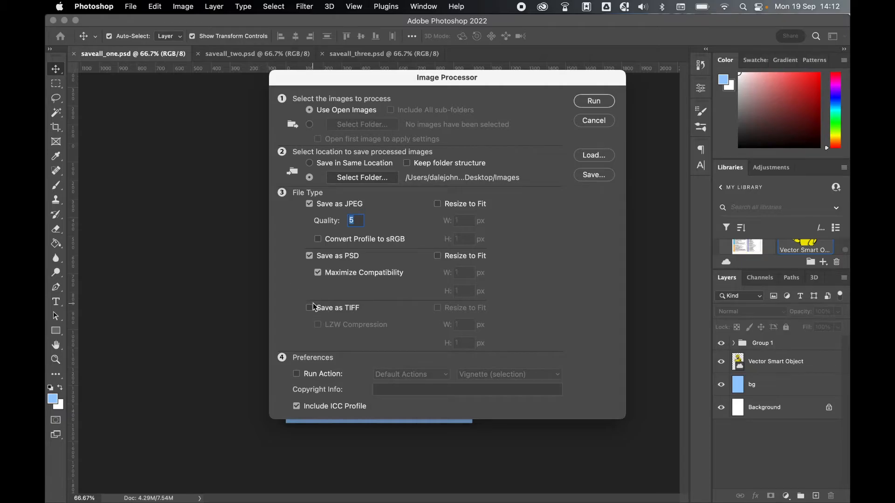
mouse_move(275, 292)
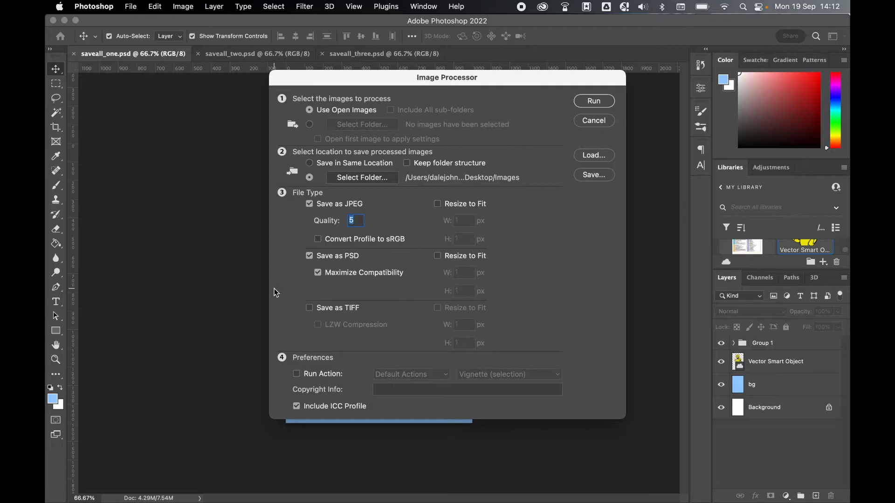
mouse_move(310, 256)
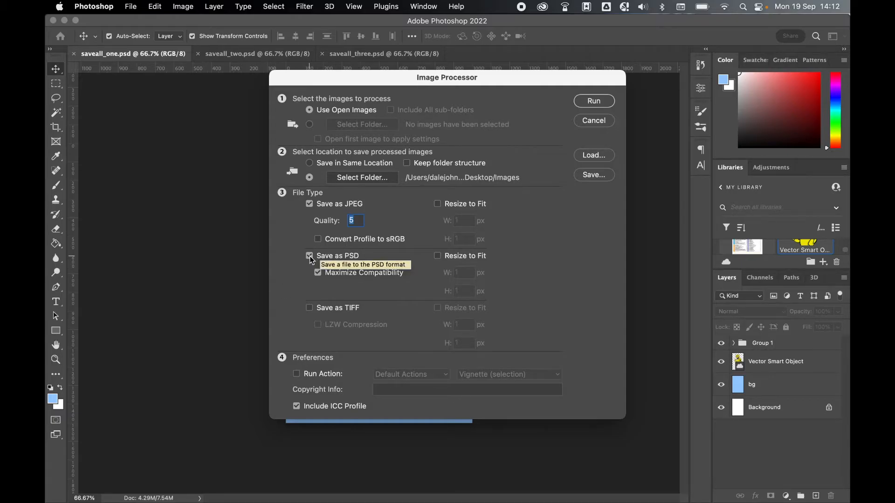
mouse_move(320, 279)
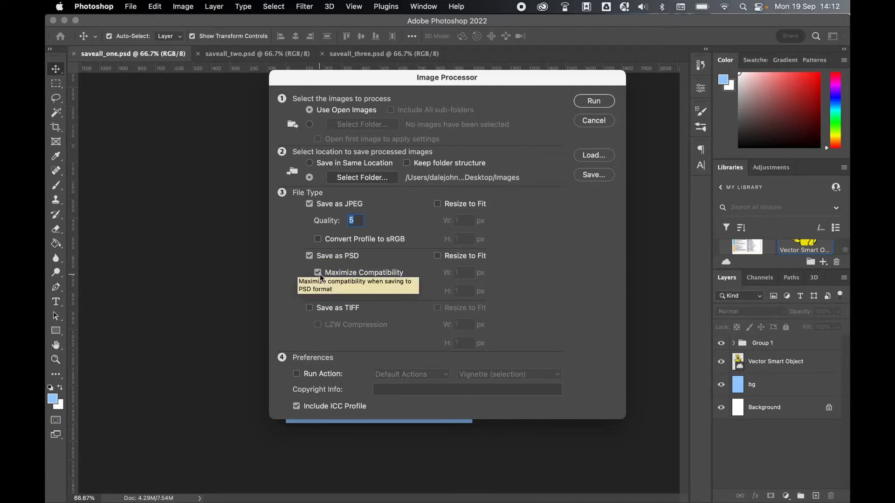
mouse_move(399, 278)
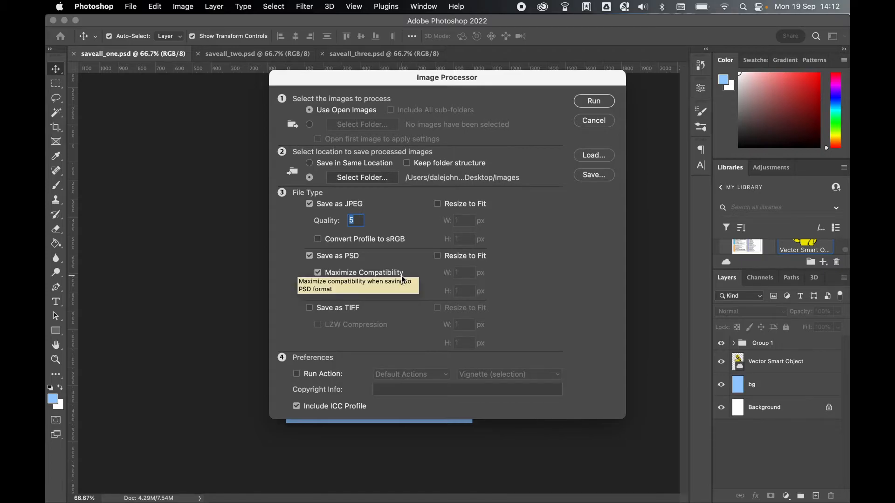
mouse_move(351, 378)
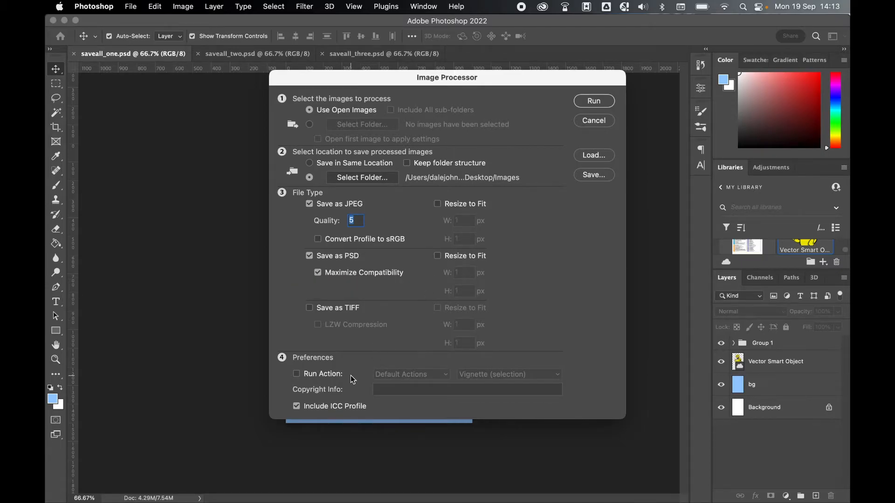
- Run Image Processor without an action and open the Images output folder
left_click(296, 373)
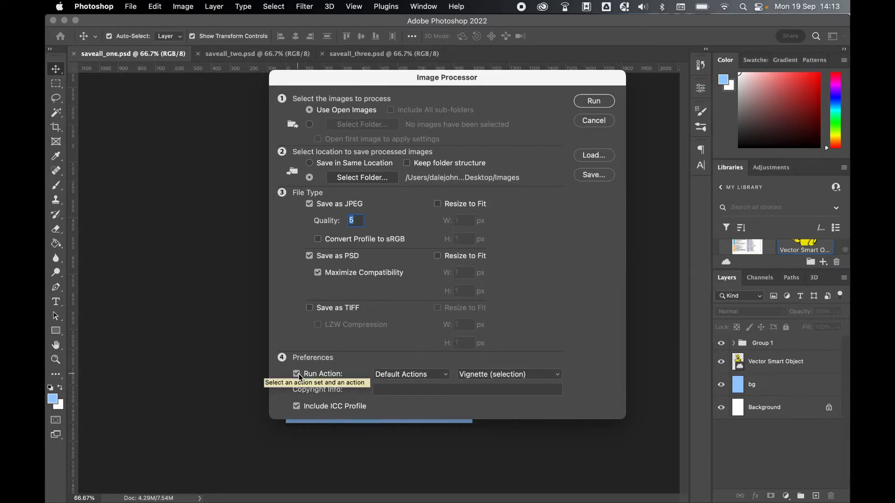
left_click(507, 374)
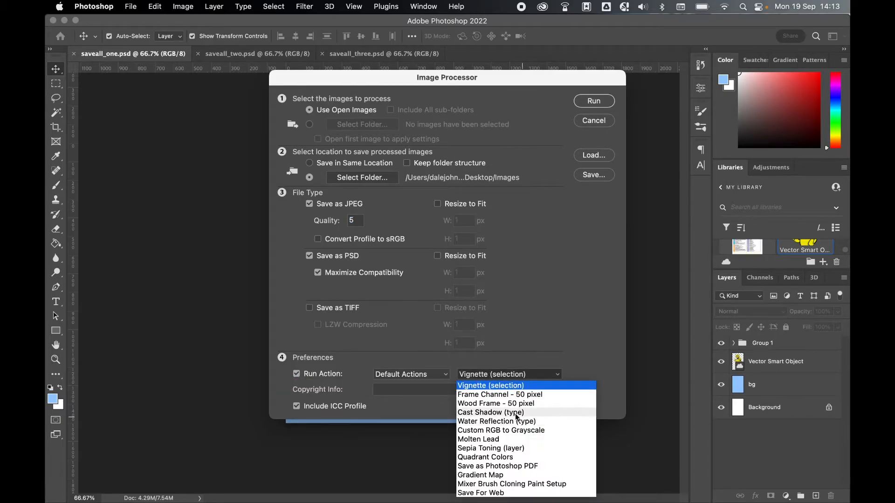
mouse_move(495, 403)
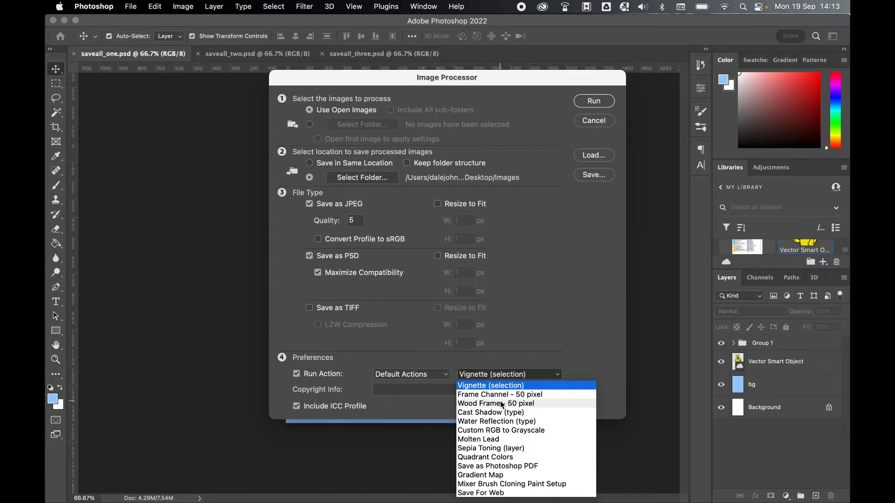
mouse_move(507, 469)
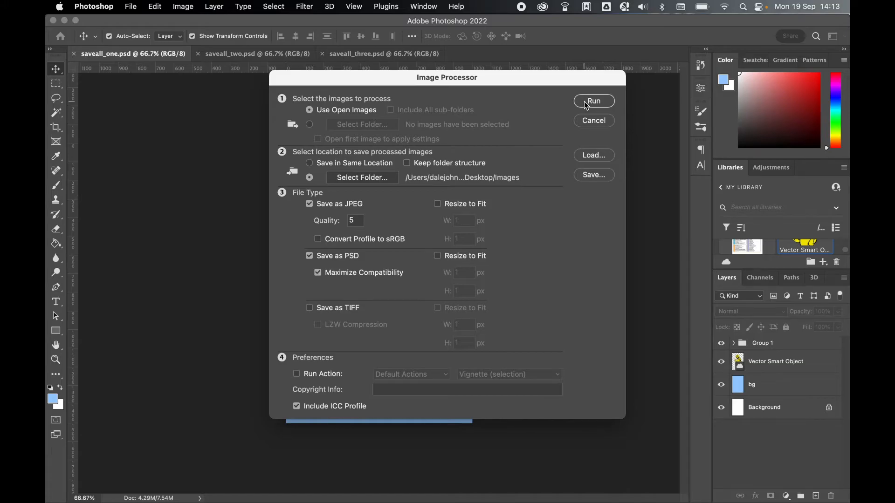
left_click(593, 101)
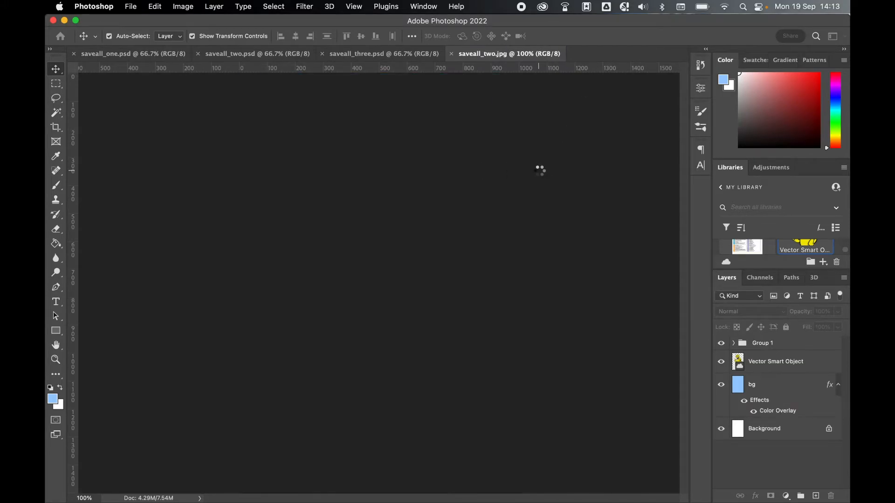
left_click(383, 54)
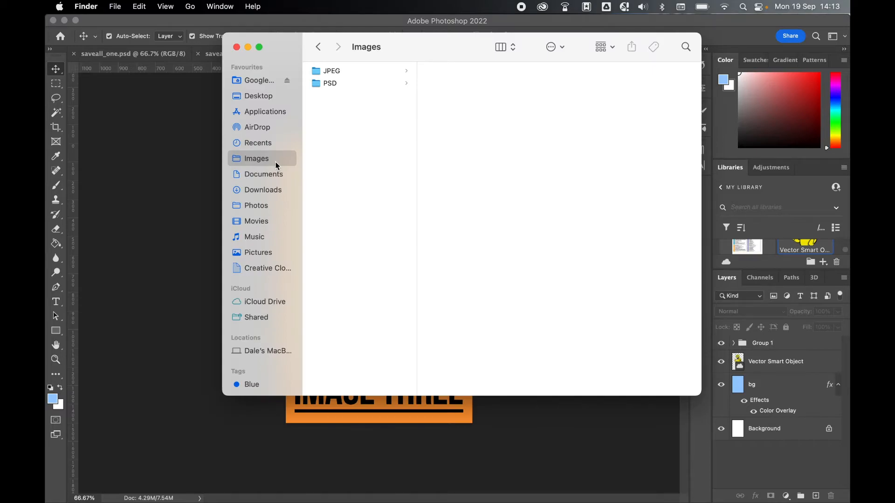
mouse_move(355, 141)
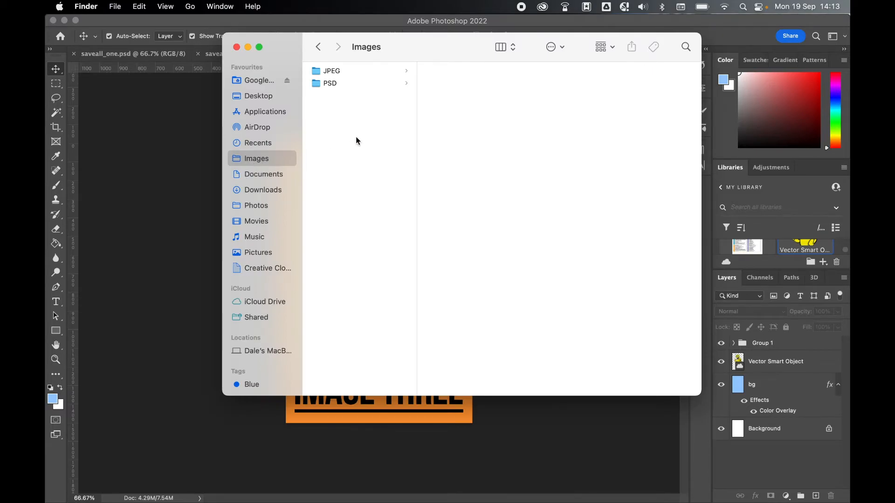
- Browse the JPEG and PSD subfolders, previewing saveall_two.jpg along the way
left_click(331, 71)
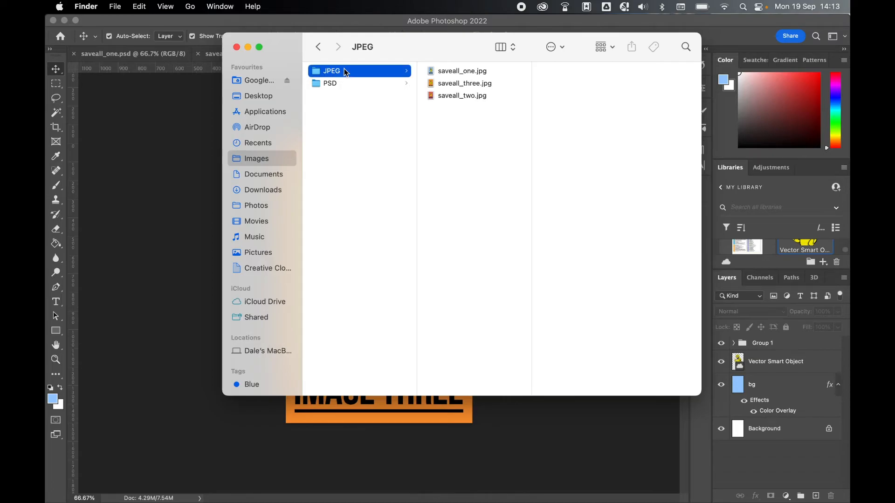
left_click(461, 95)
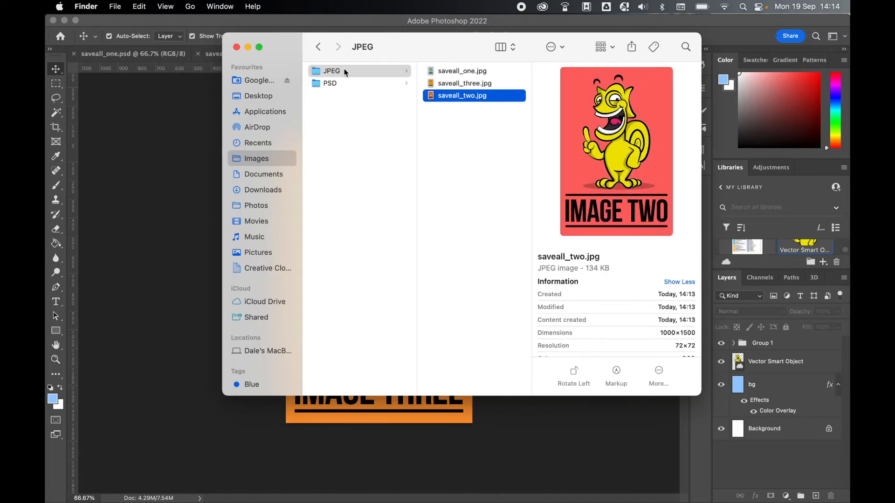
left_click(330, 84)
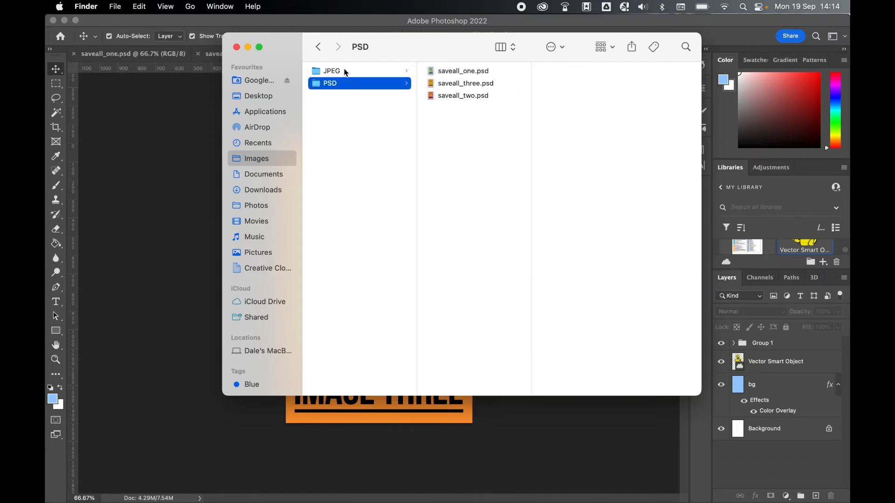